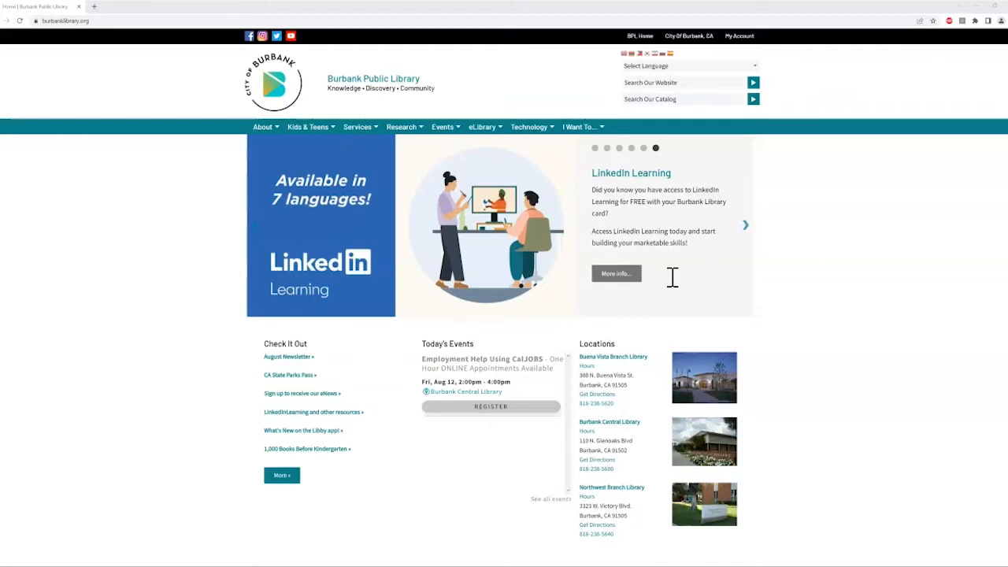
Open the Kids & Teens menu to show the Education Information links, including BConnectED.
click(307, 127)
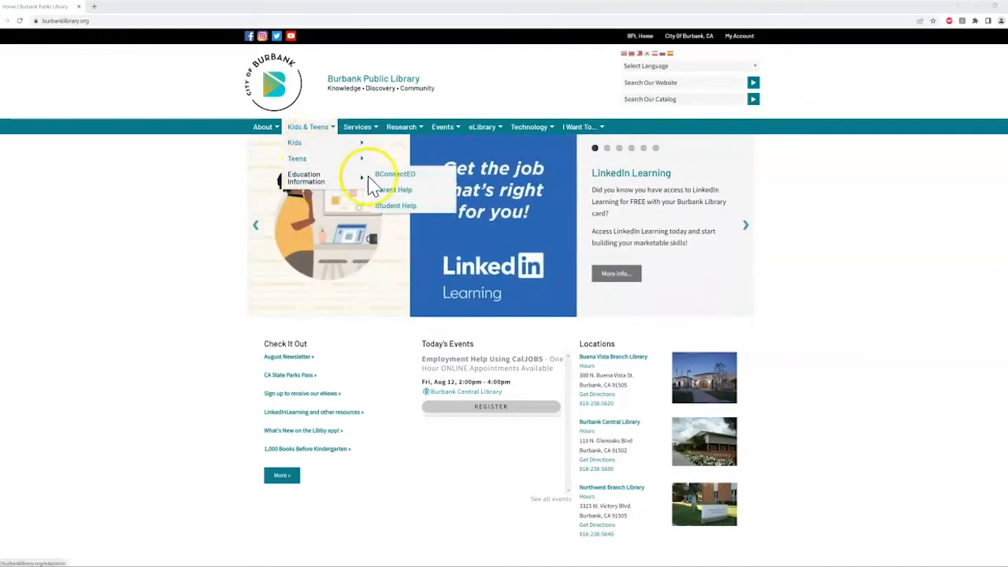
Open the BConnectED page and follow its replacement card request link for students.
click(394, 174)
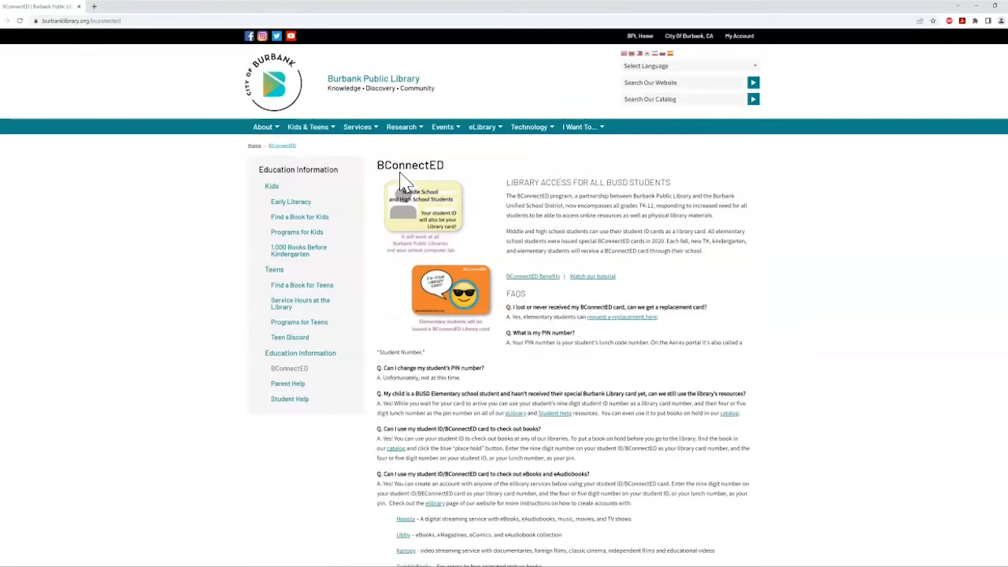
mouse_move(522, 242)
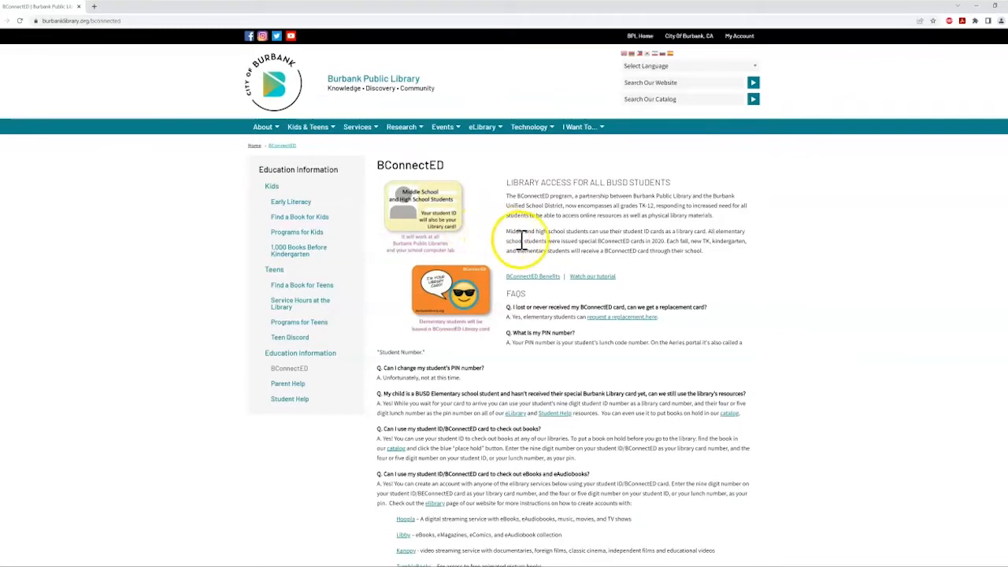
mouse_move(461, 201)
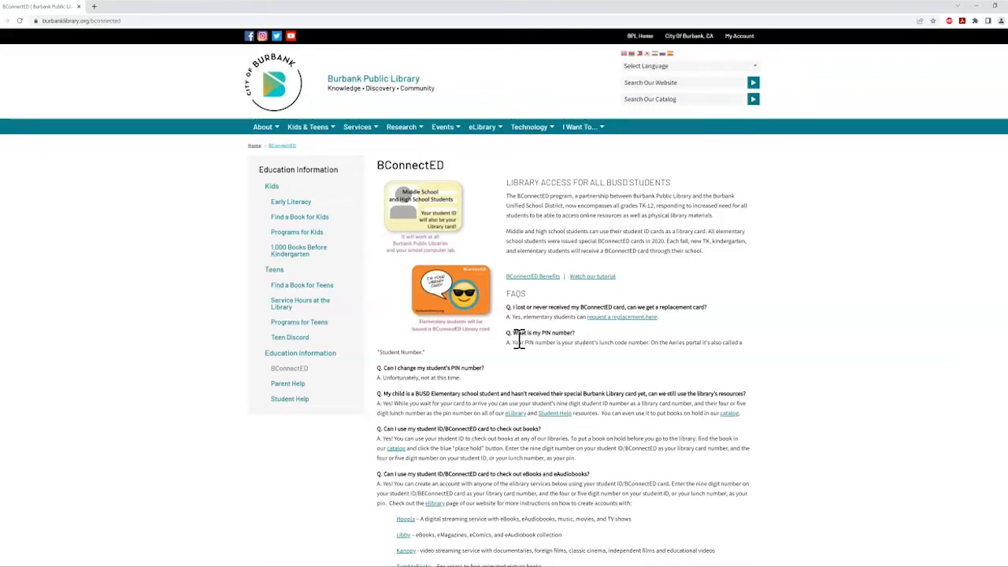
mouse_move(635, 322)
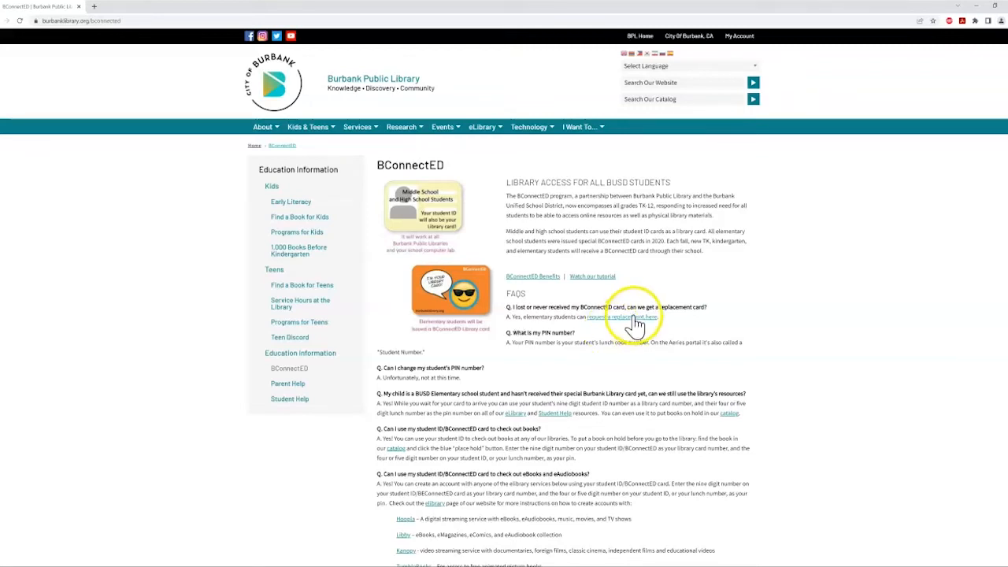
click(625, 317)
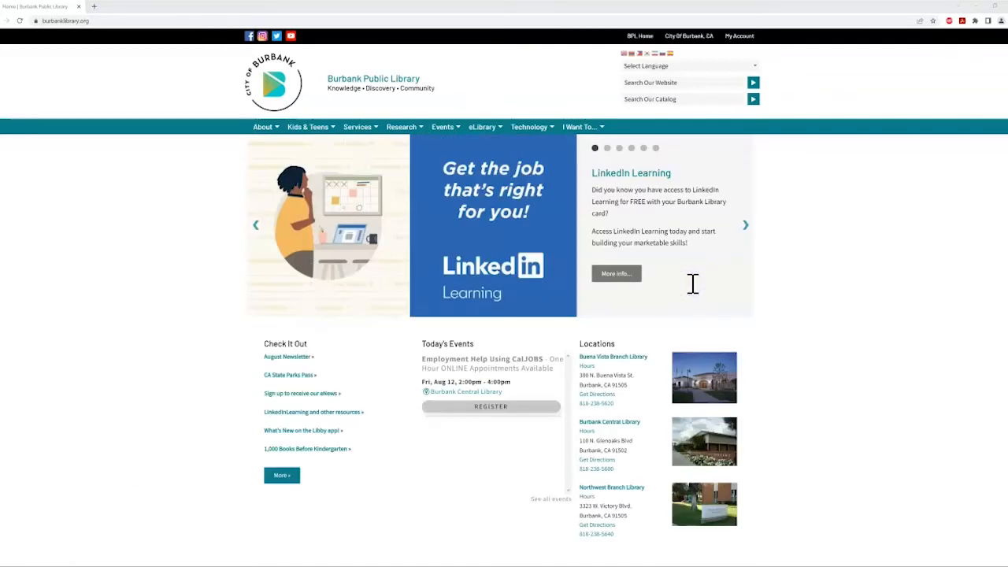
mouse_move(775, 96)
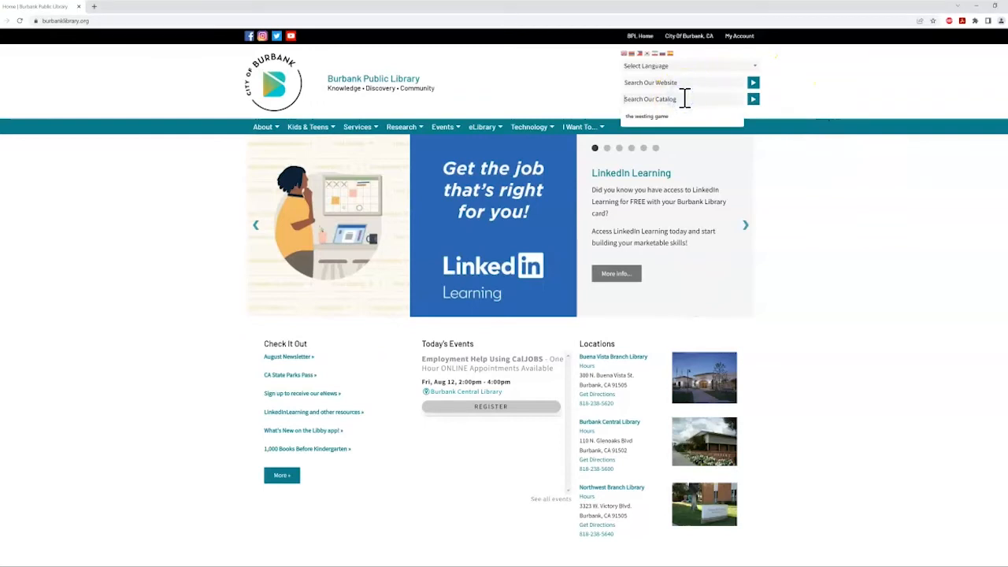
Type 'the w' into the Search Our Catalog box.
text(the w)
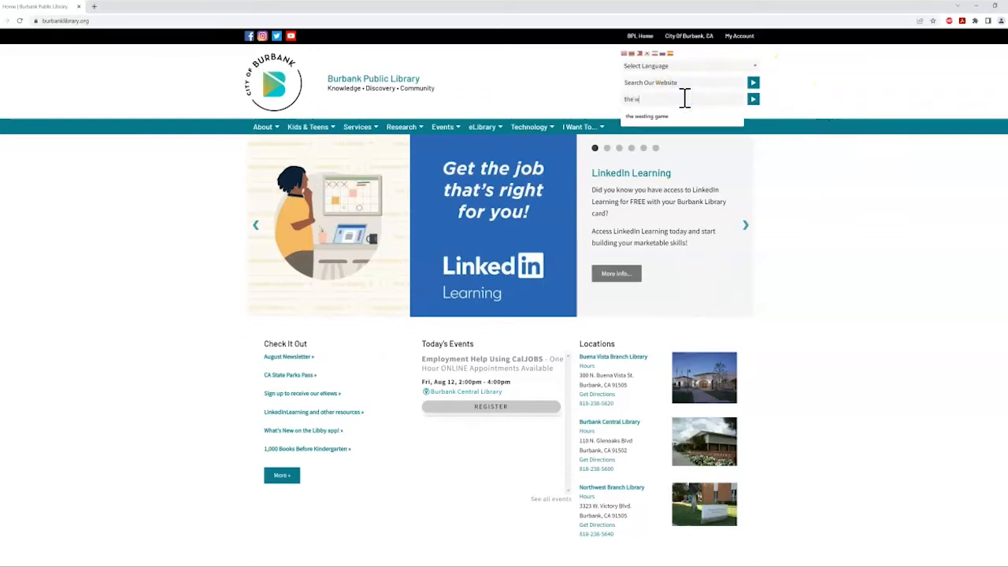
Choose the 'the westing game' suggestion to list its 7 catalog results.
click(646, 116)
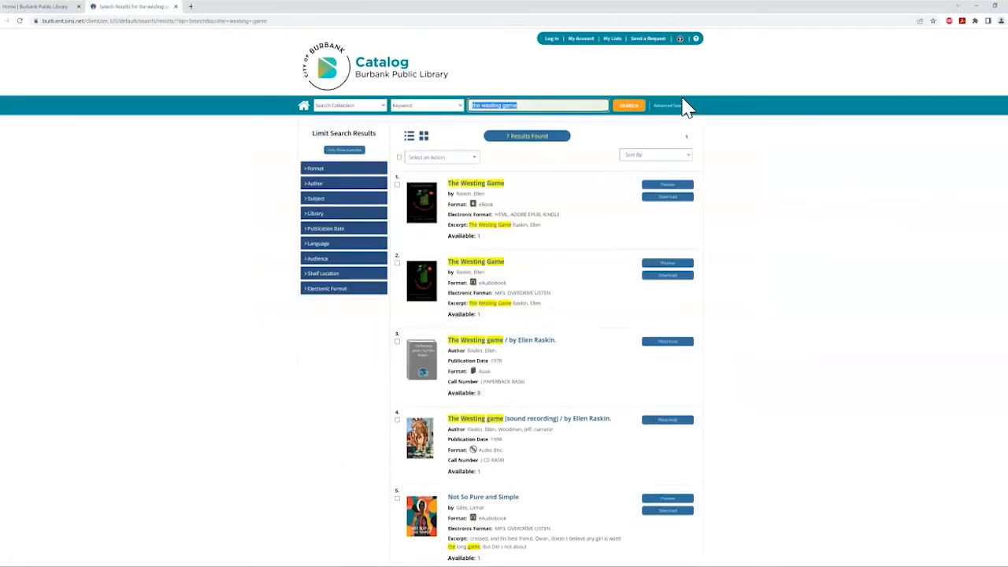
mouse_move(669, 106)
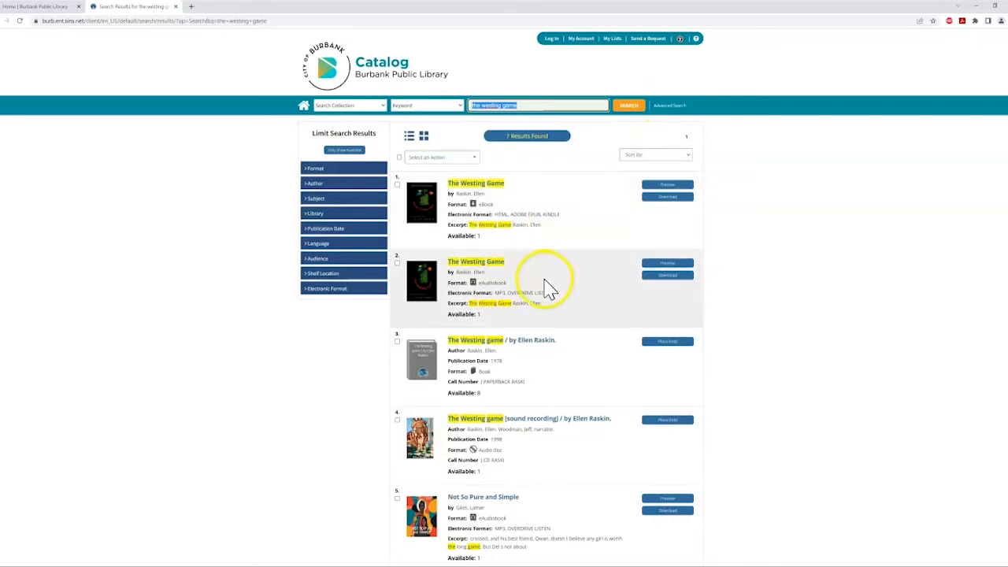
mouse_move(523, 451)
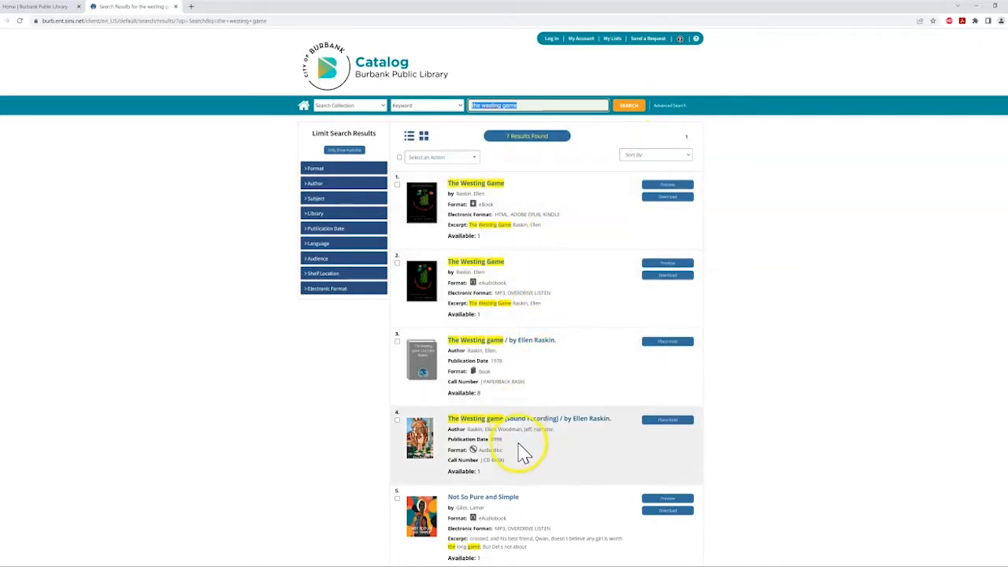
mouse_move(569, 350)
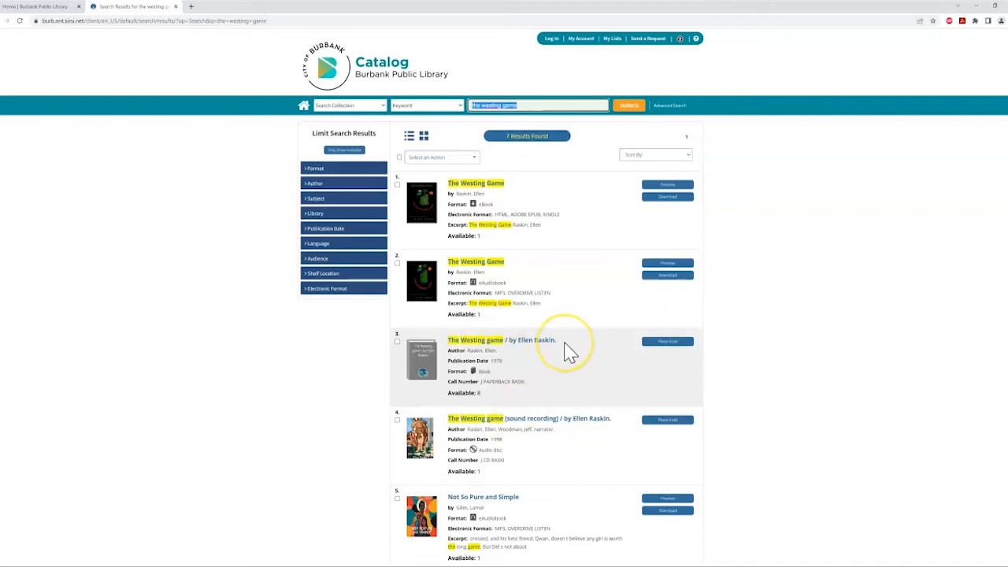
Place a hold on The Westing Game print book, then open Research > Online Research.
click(667, 341)
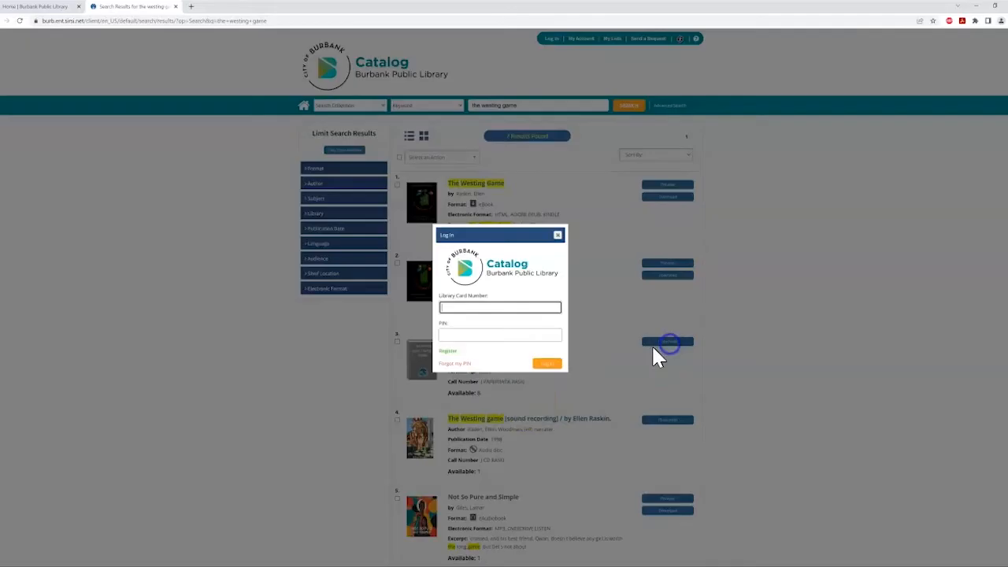
mouse_move(528, 408)
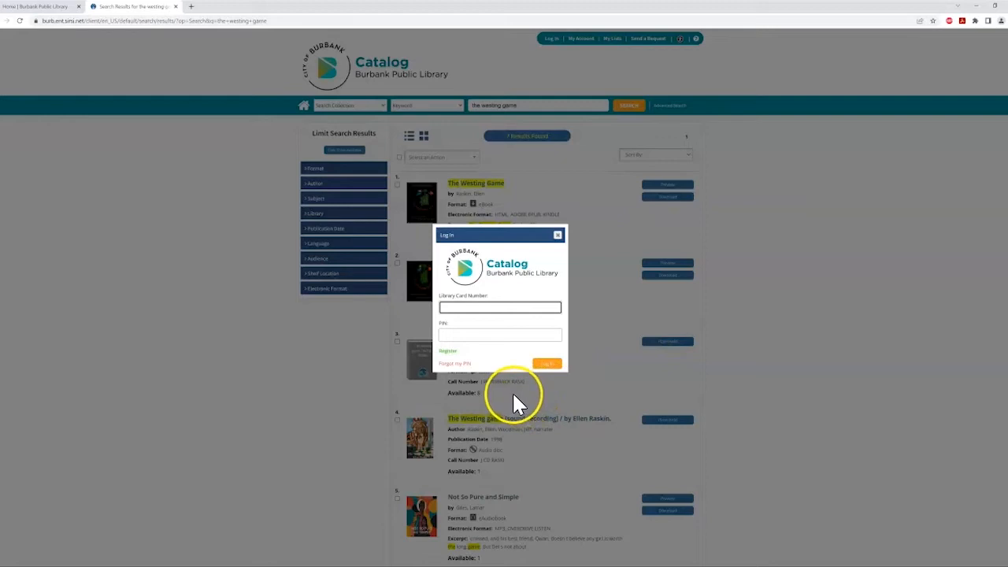
click(499, 307)
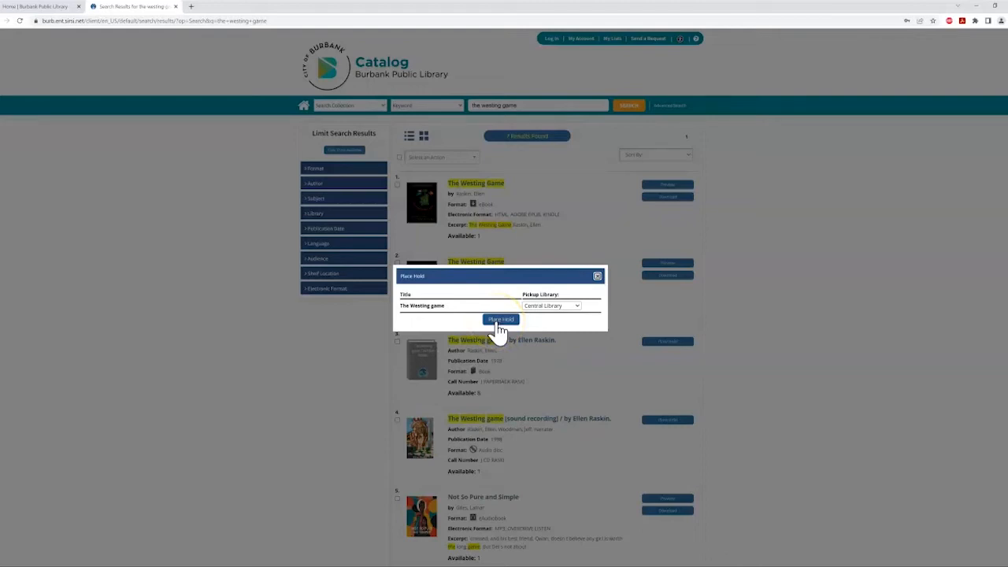
mouse_move(563, 275)
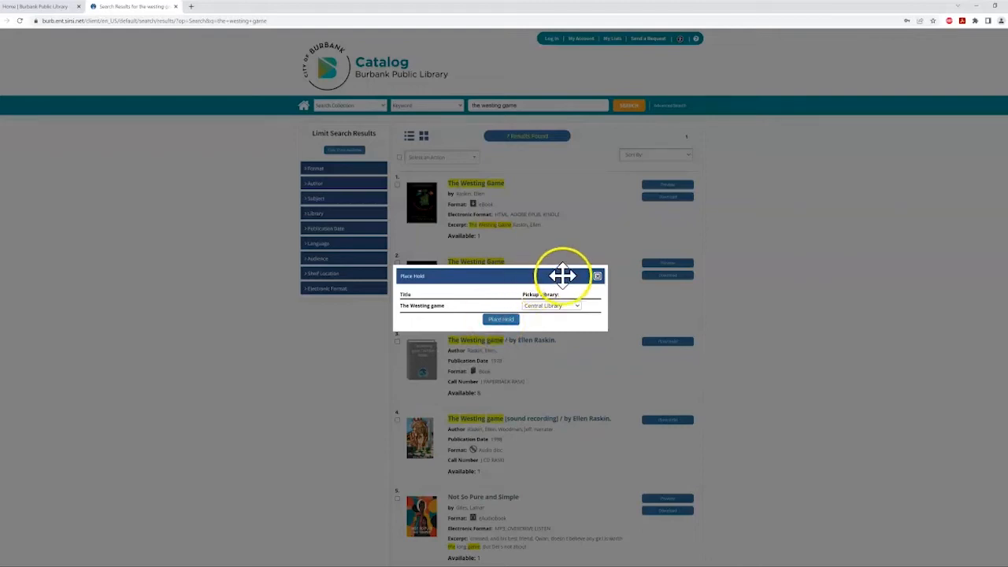
click(551, 306)
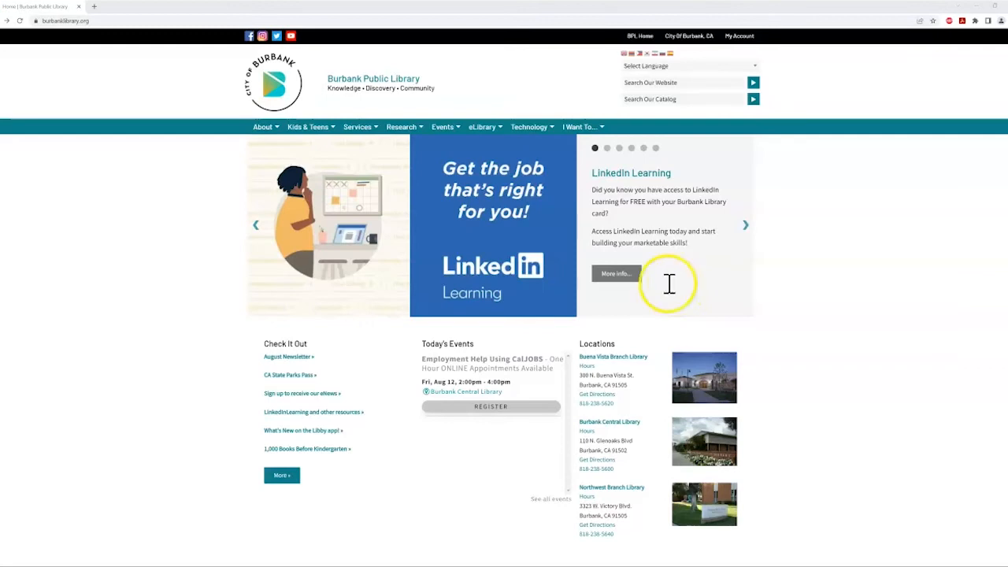
click(402, 127)
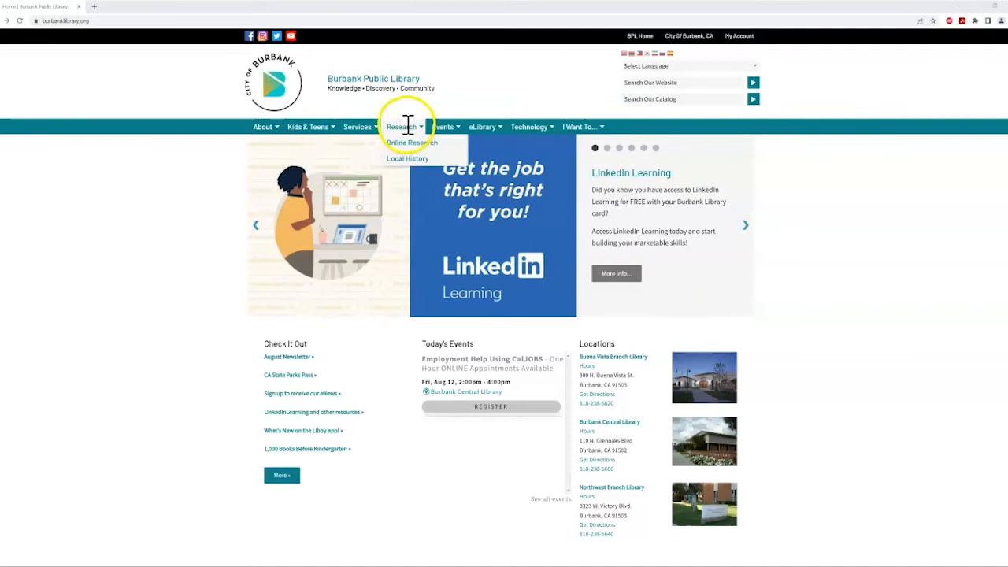
click(411, 143)
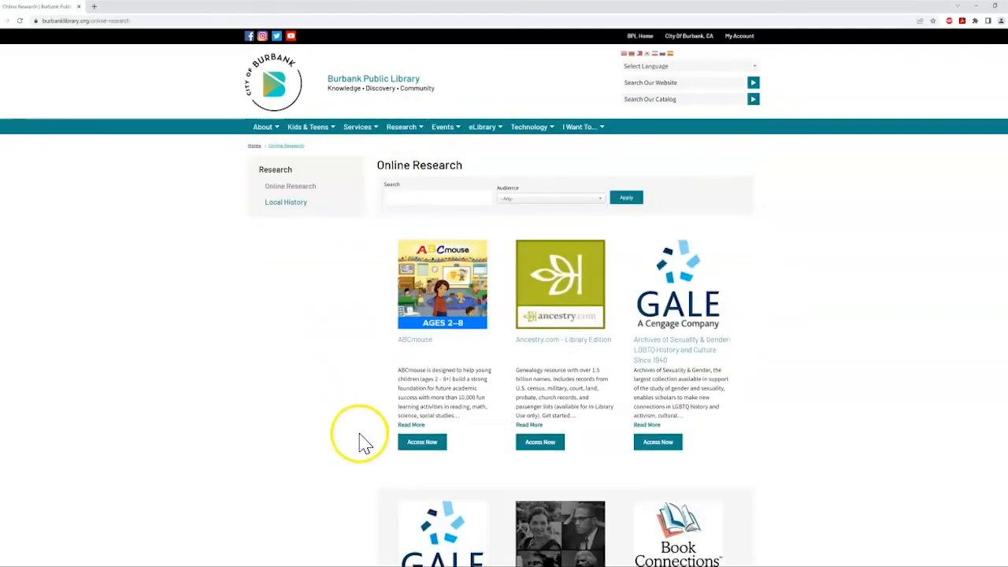
mouse_move(422, 442)
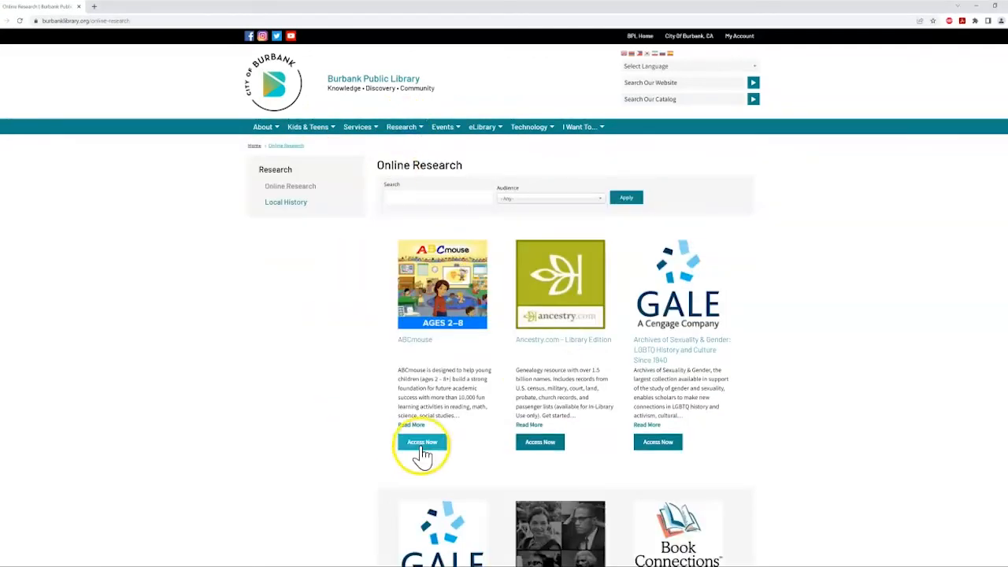
scroll(down, 3)
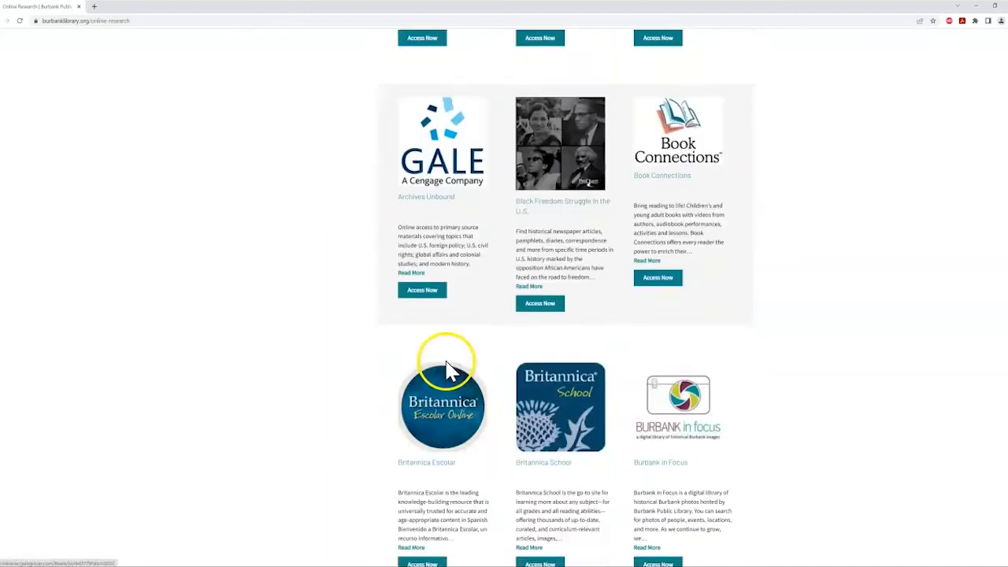
scroll(down, 3)
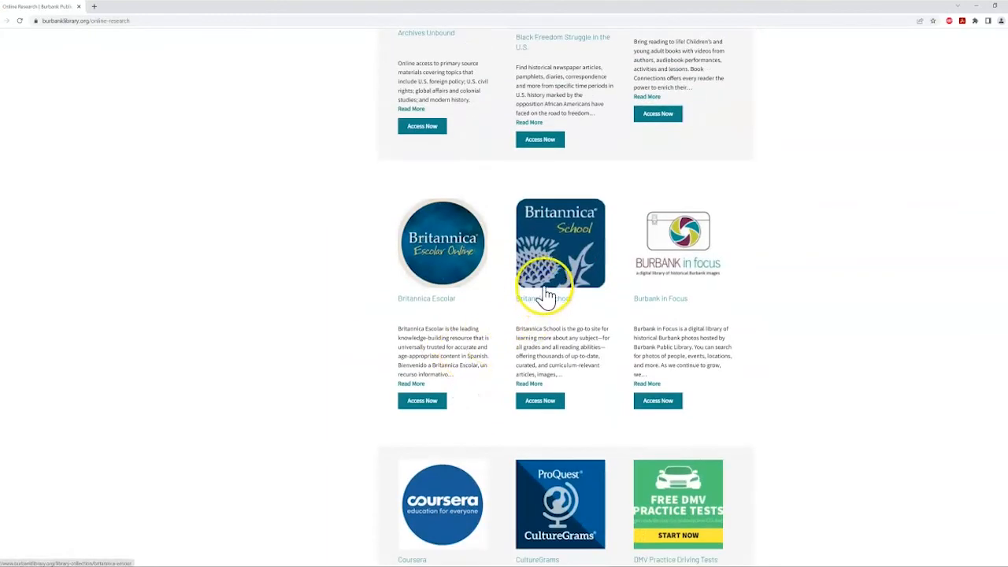
scroll(down, 3)
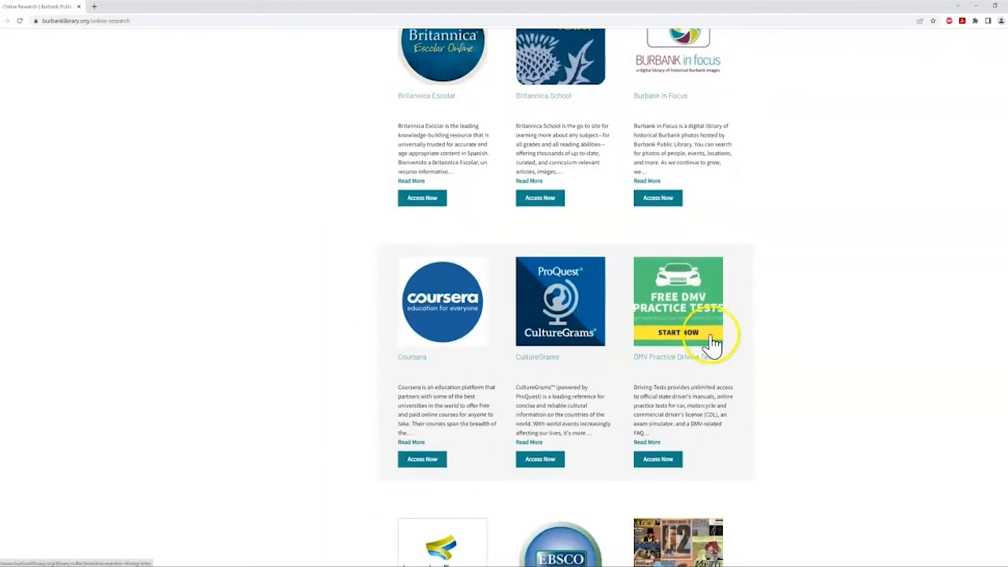
mouse_move(646, 336)
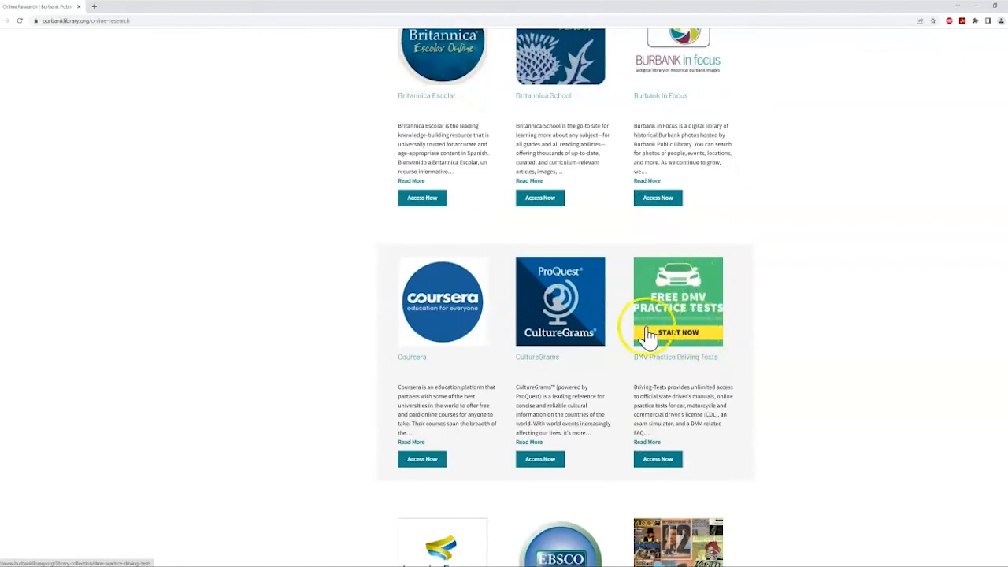
scroll(down, 3)
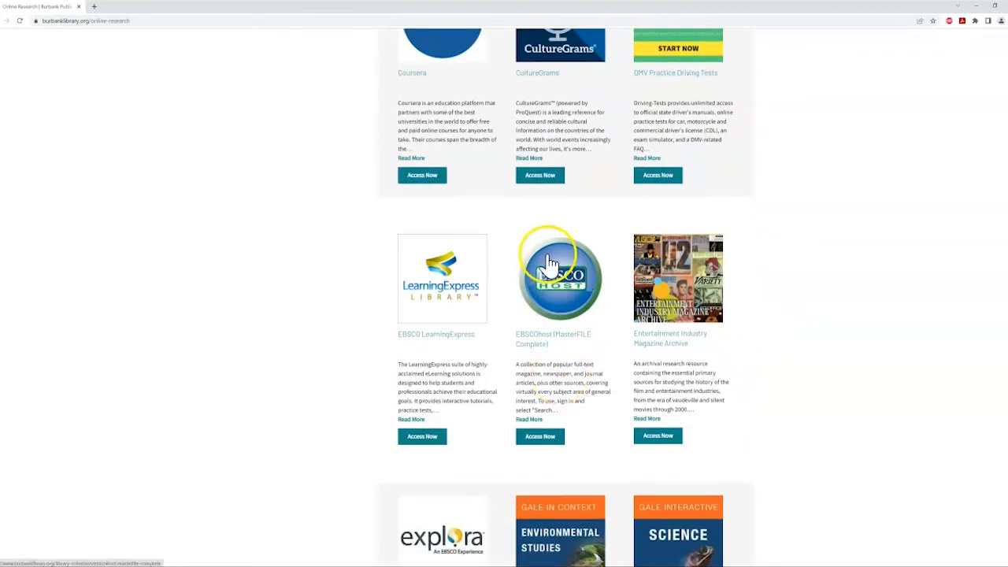
scroll(down, 3)
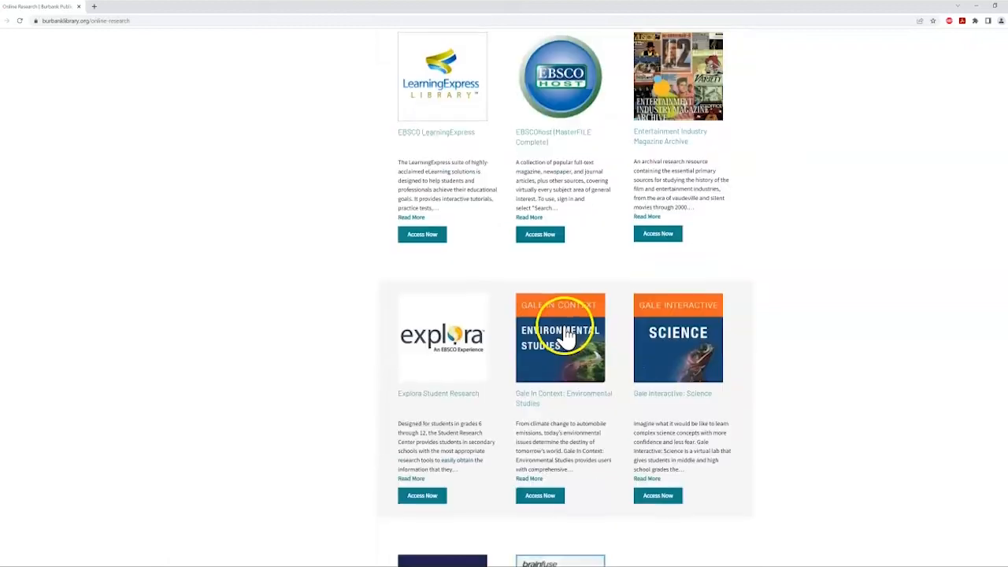
scroll(down, 3)
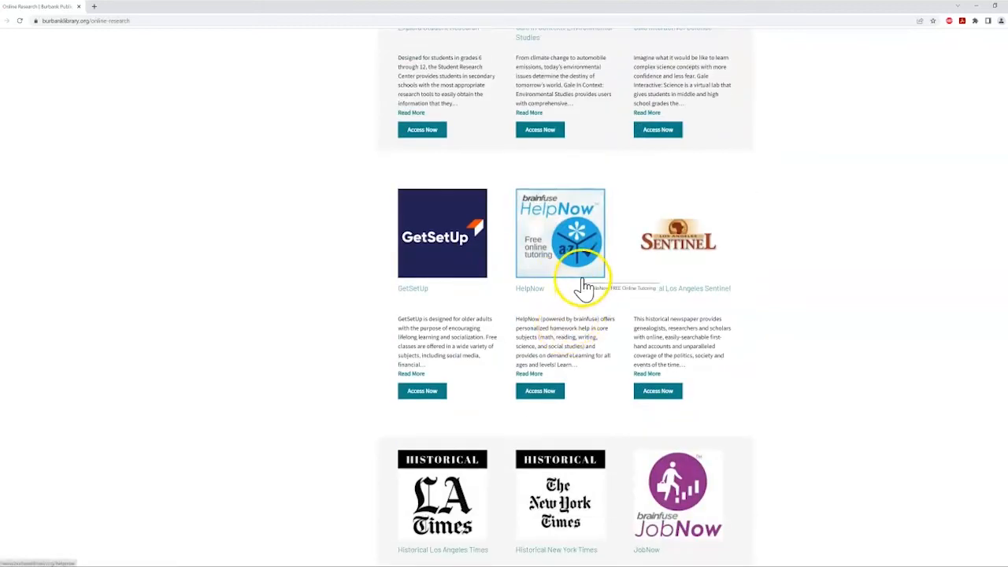
scroll(down, 3)
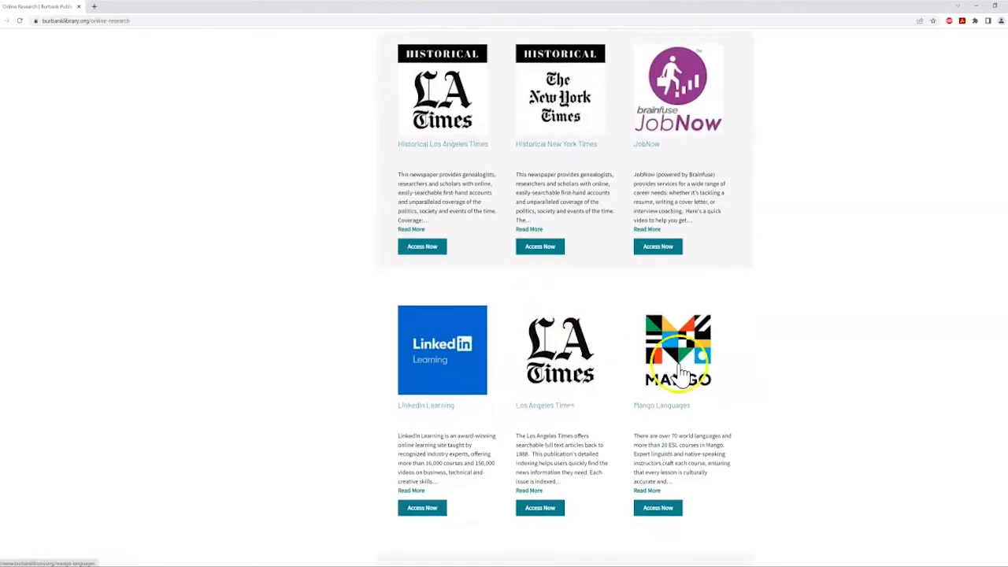
mouse_move(721, 382)
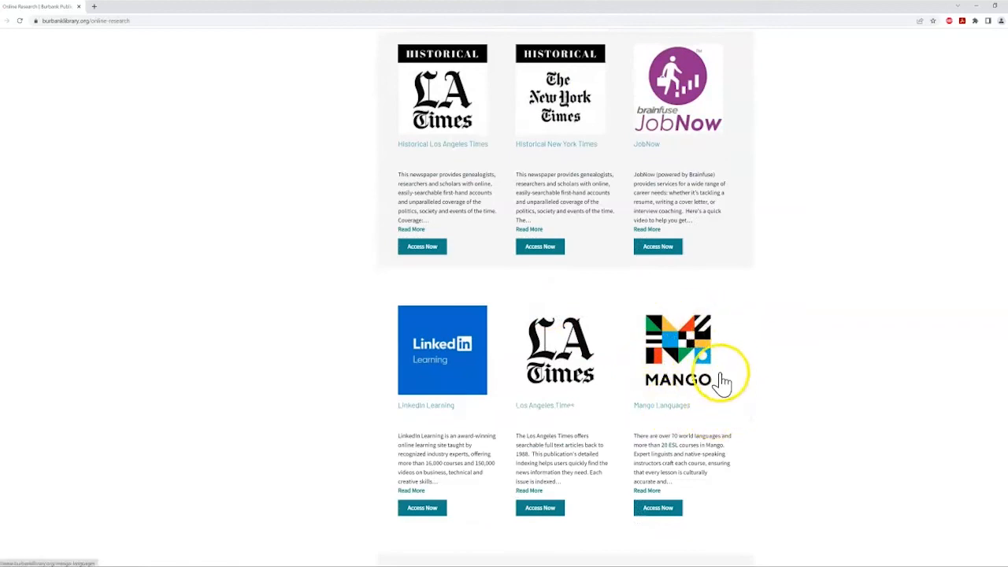
mouse_move(660, 189)
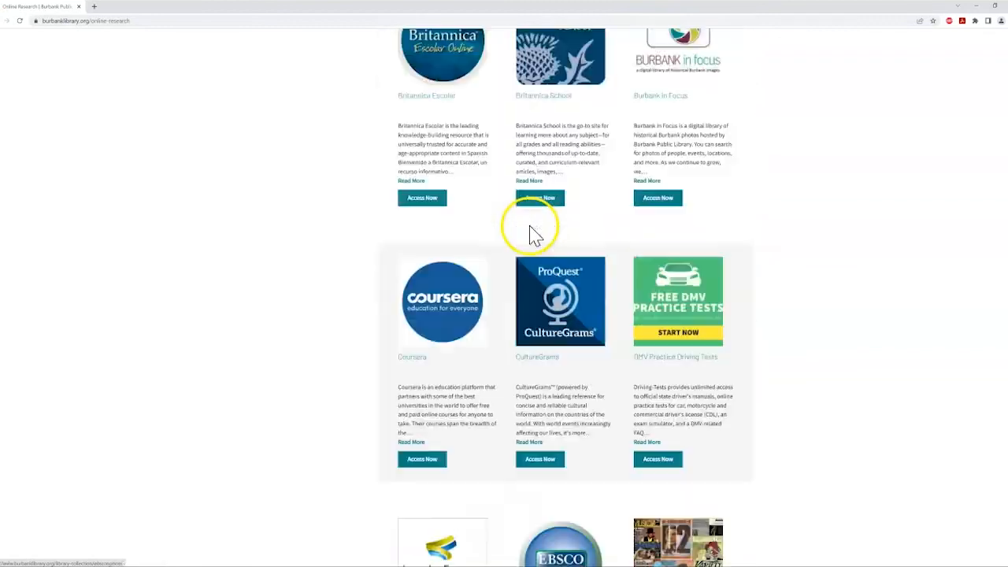
scroll(up, 3)
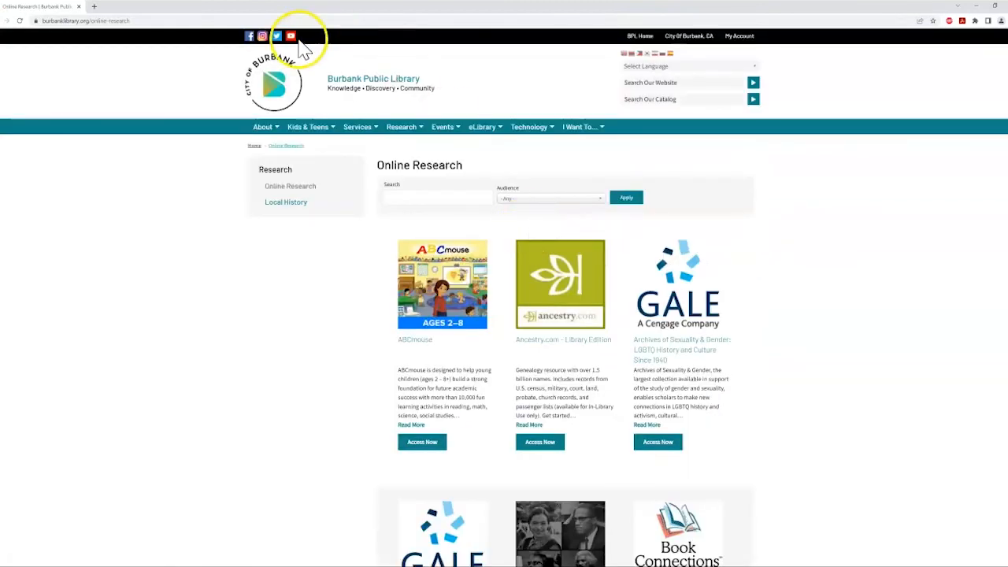